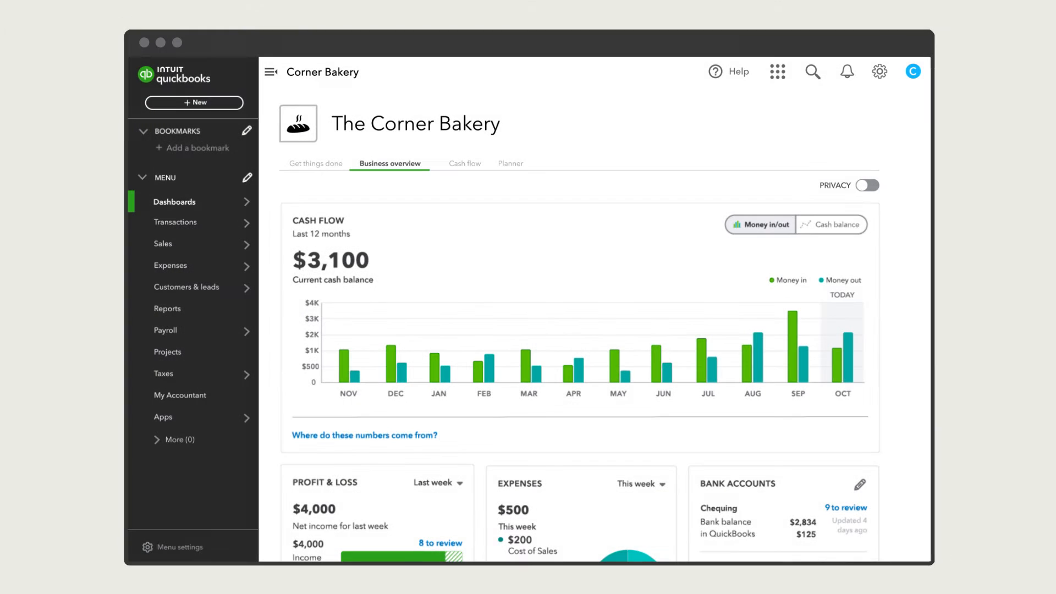
# Step: Go to the Chart of Accounts from the Transactions menu
pyautogui.click(175, 222)
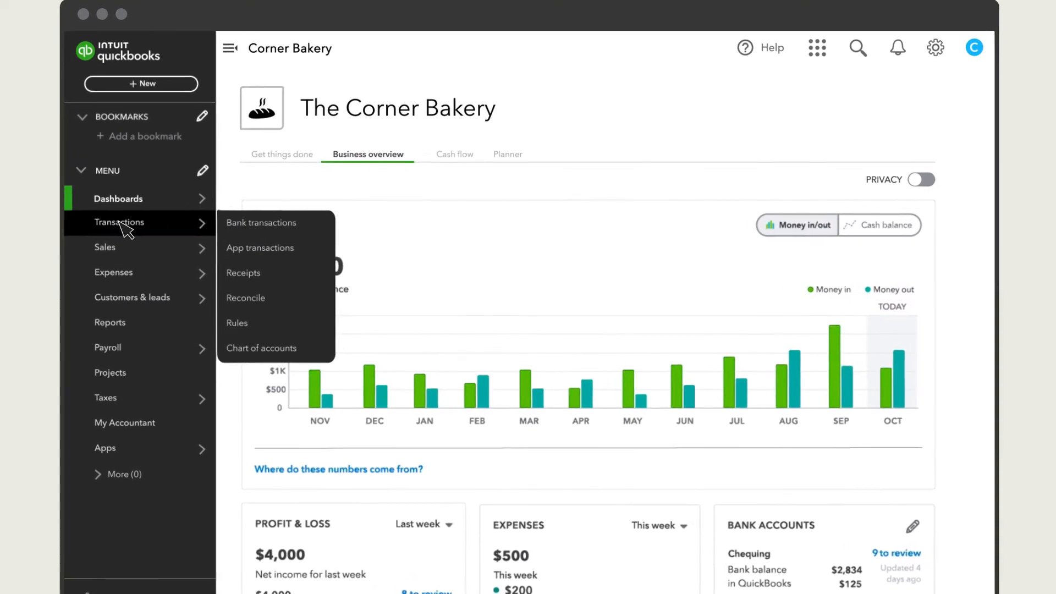
pyautogui.click(261, 347)
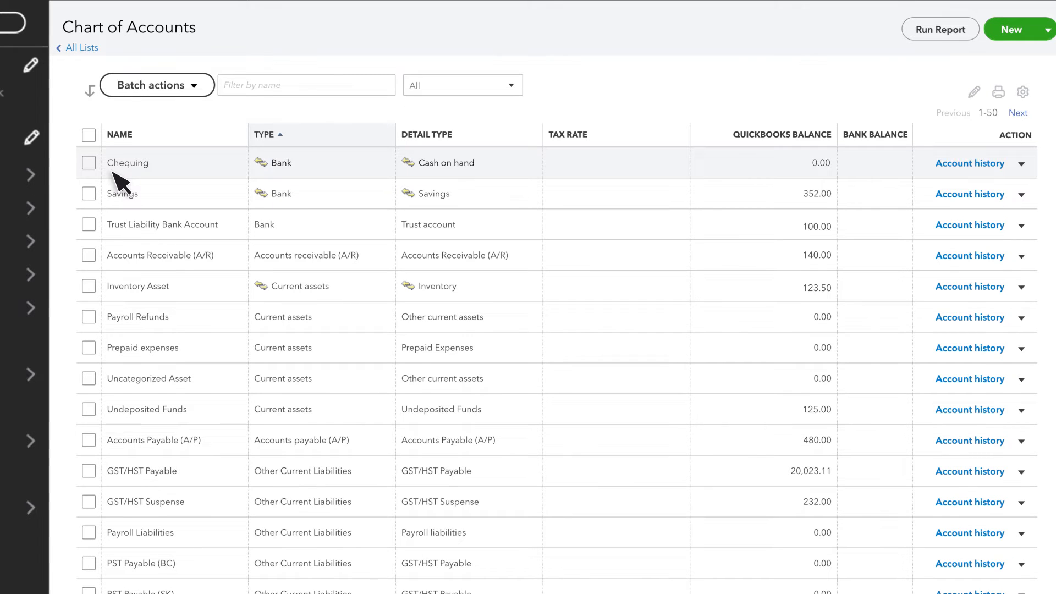
# Step: Show the + New list of transaction types to create
pyautogui.scroll(-3)
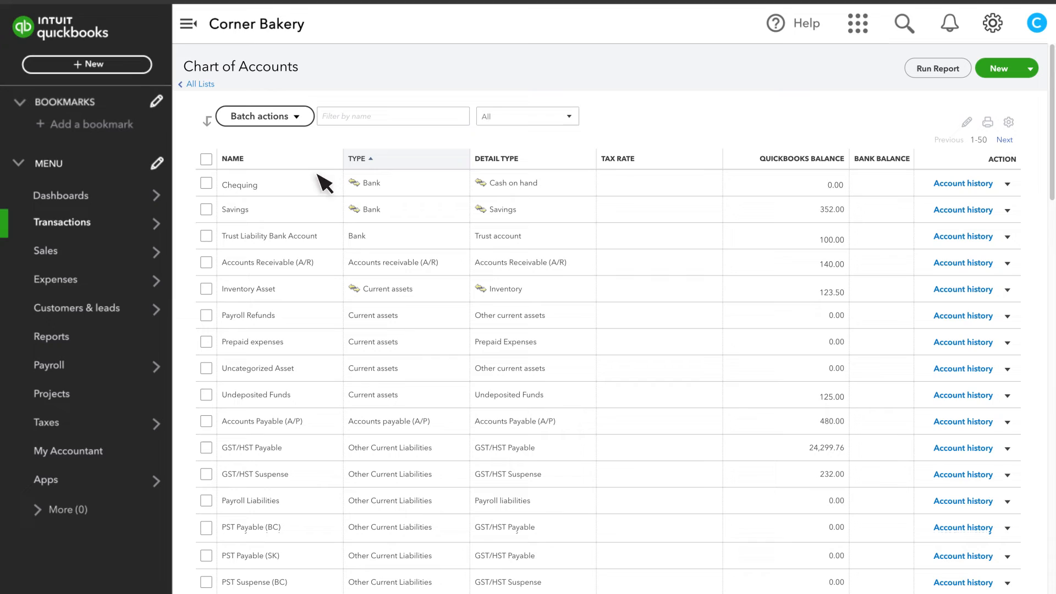
pyautogui.click(87, 64)
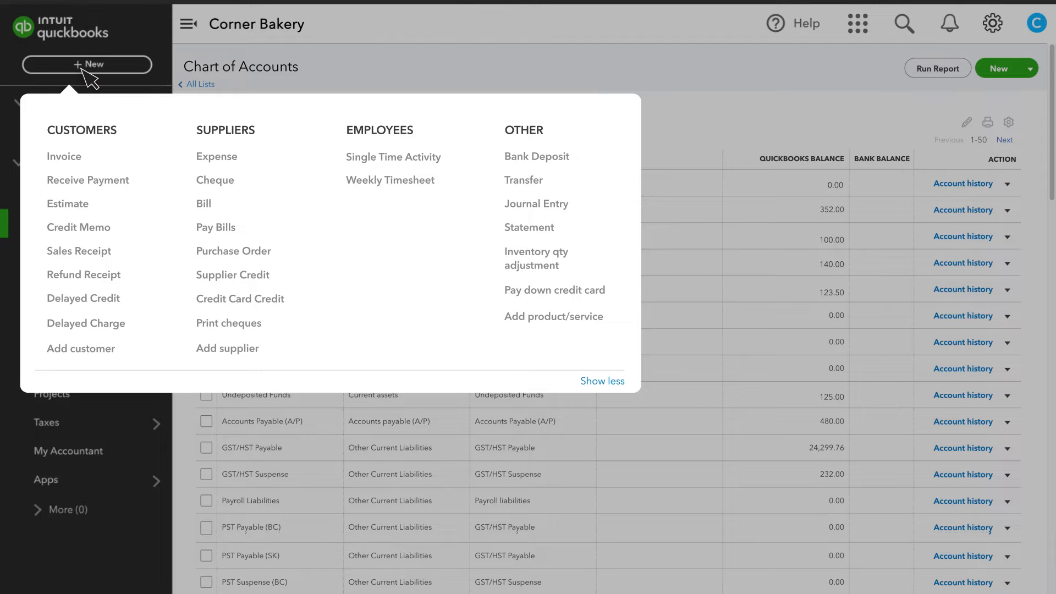
# Step: Start a new Bank Deposit into Chequing listing the two received payments
pyautogui.click(537, 157)
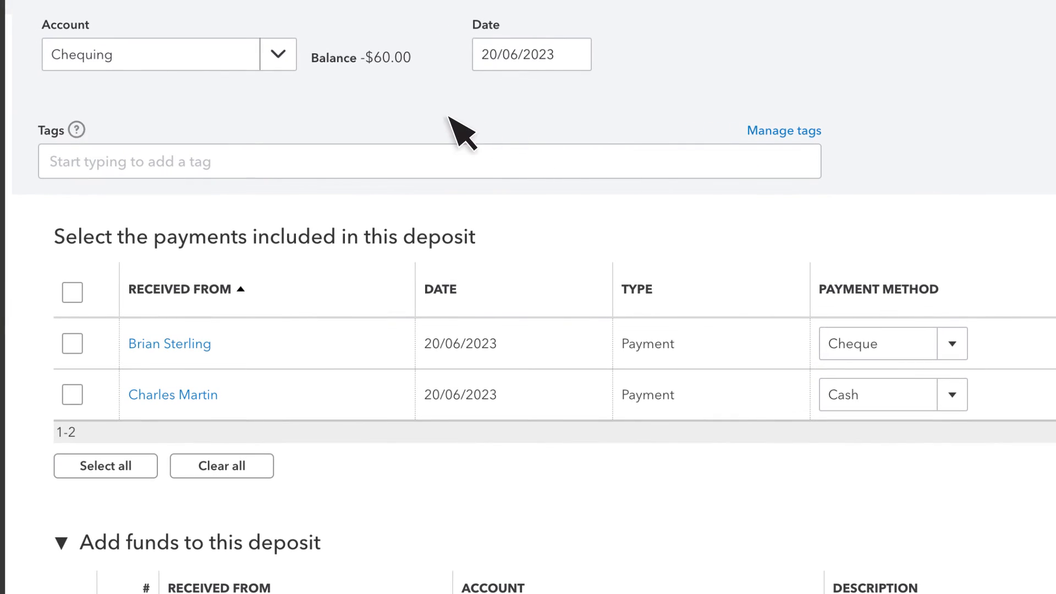
pyautogui.moveTo(101, 81)
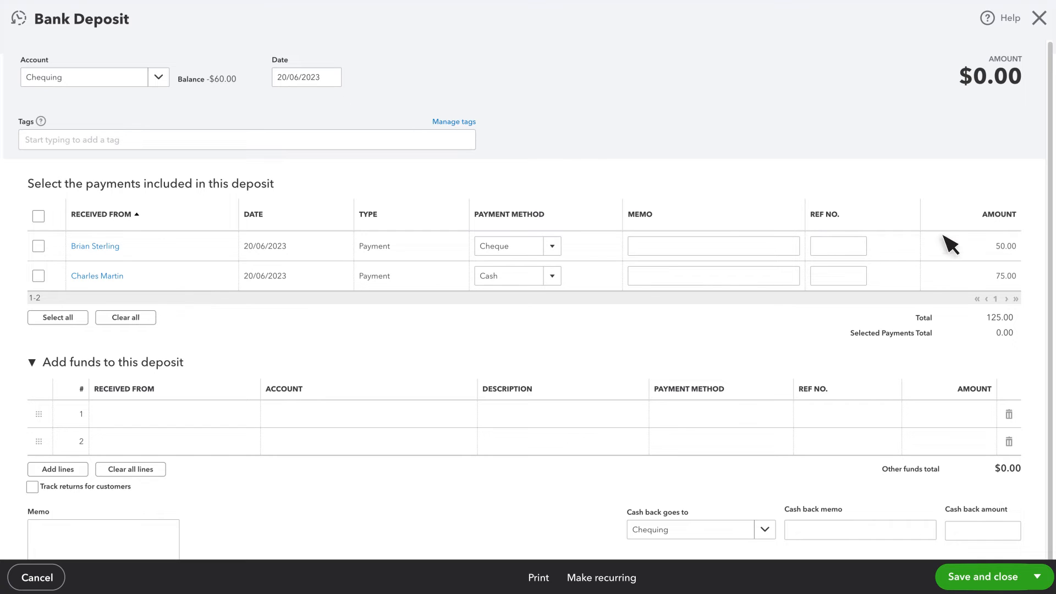
pyautogui.moveTo(1009, 326)
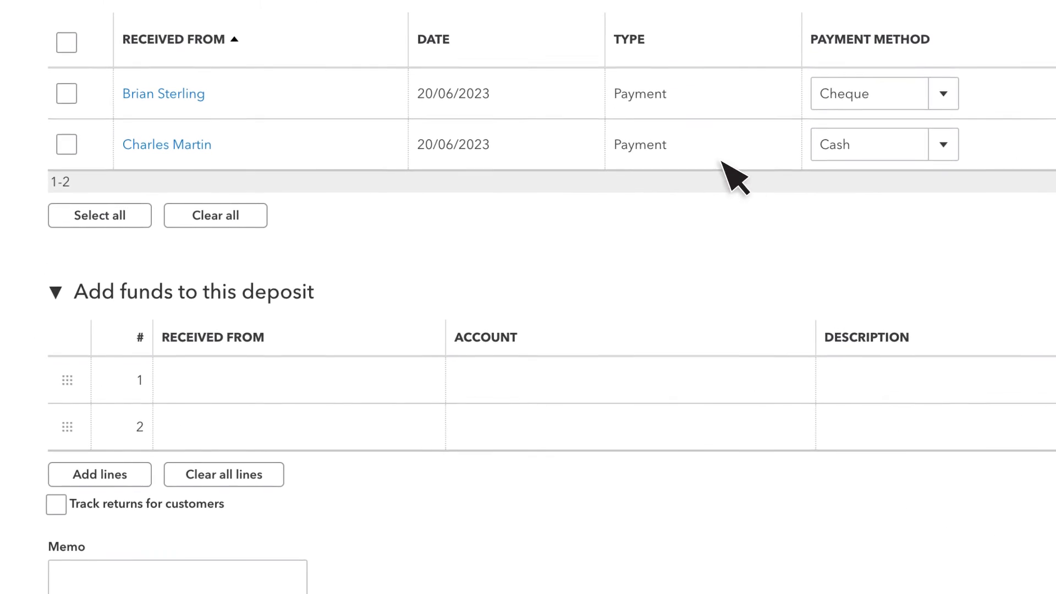
pyautogui.click(66, 92)
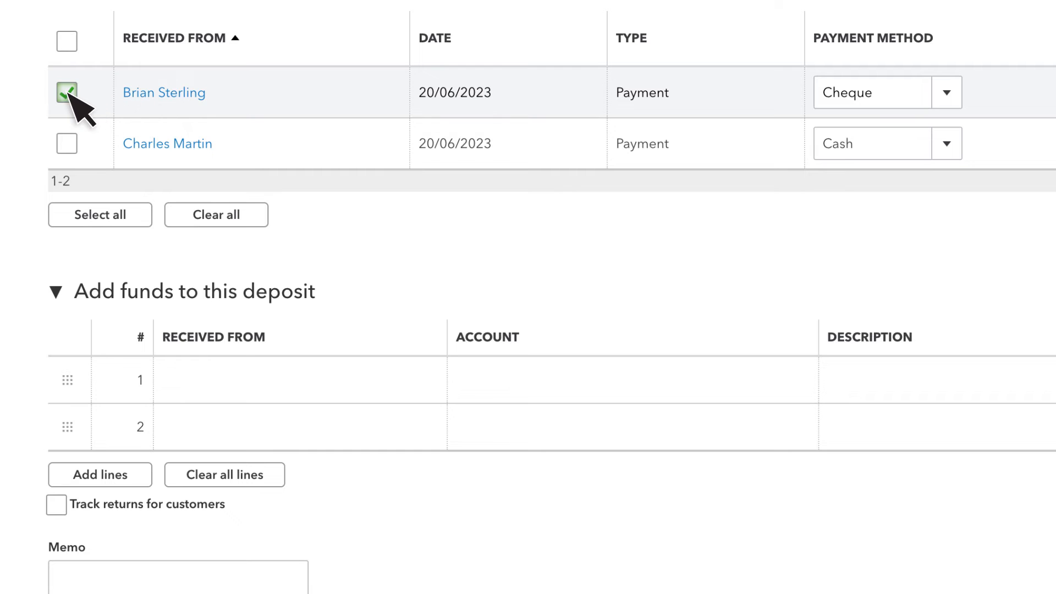
pyautogui.scroll(-3)
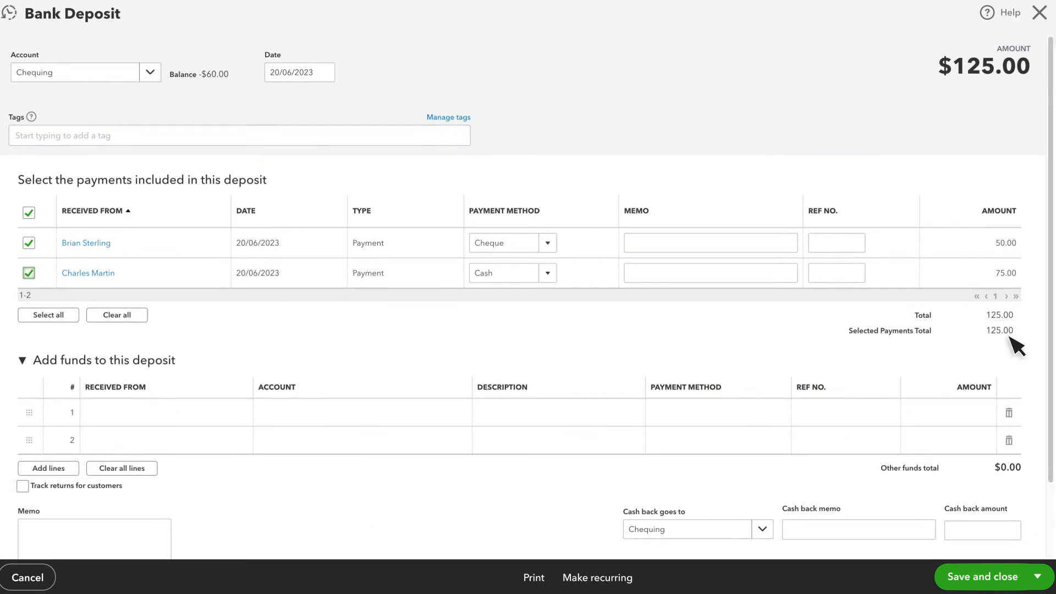
pyautogui.scroll(-3)
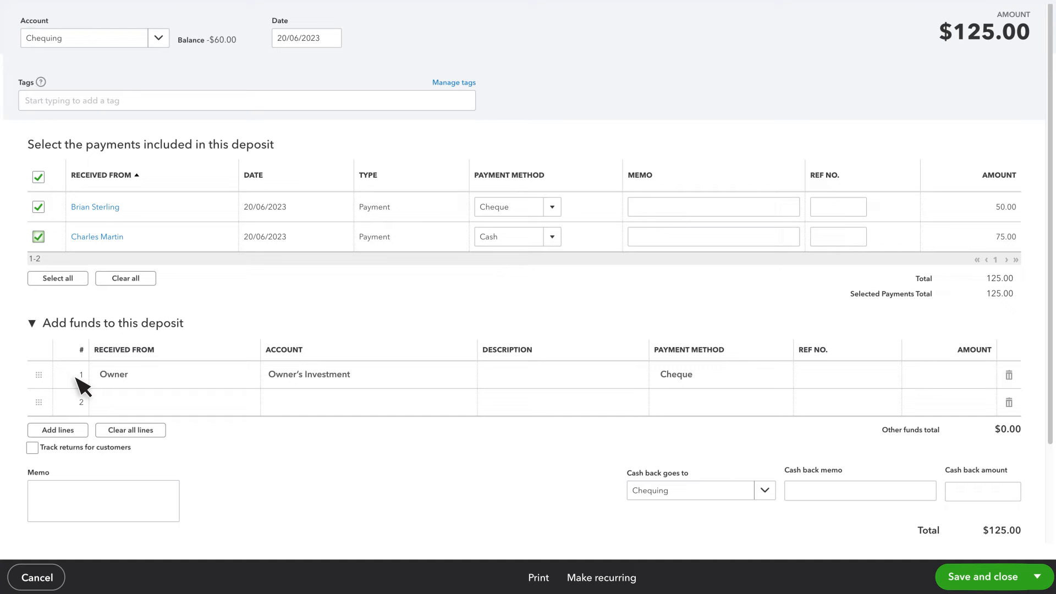
# Step: Add a 1495.00 Owner's Investment by cheque and save the $1,620.00 deposit
pyautogui.write('1495.00')
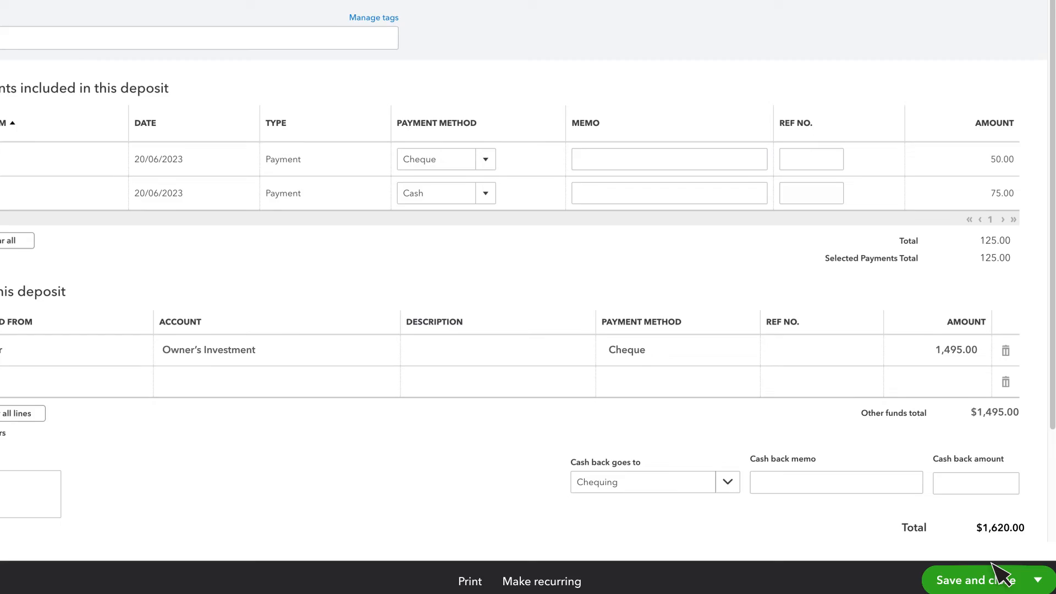
pyautogui.scroll(3)
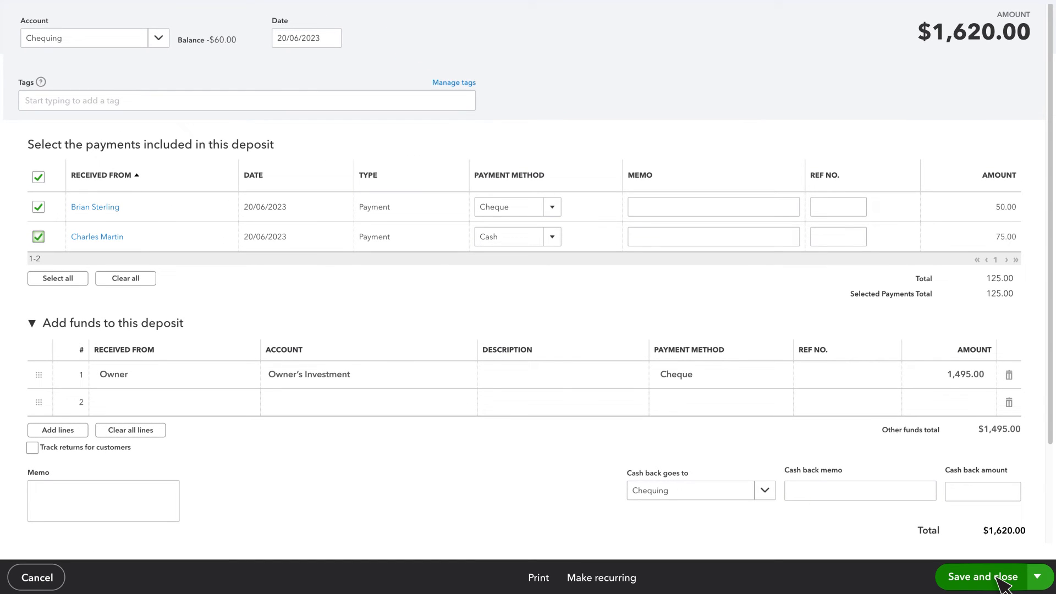
pyautogui.click(982, 578)
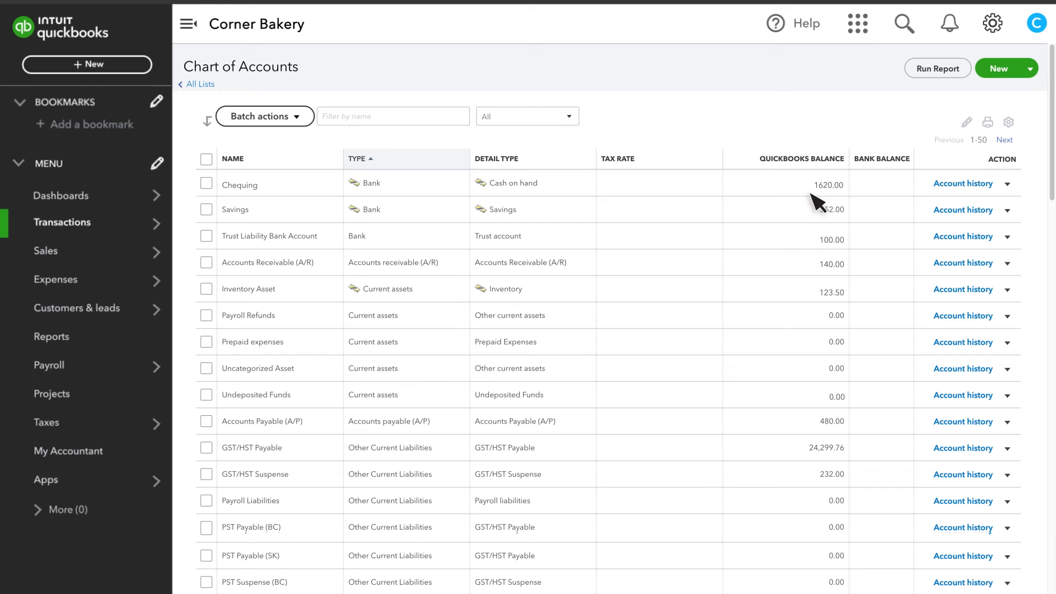
pyautogui.moveTo(816, 199)
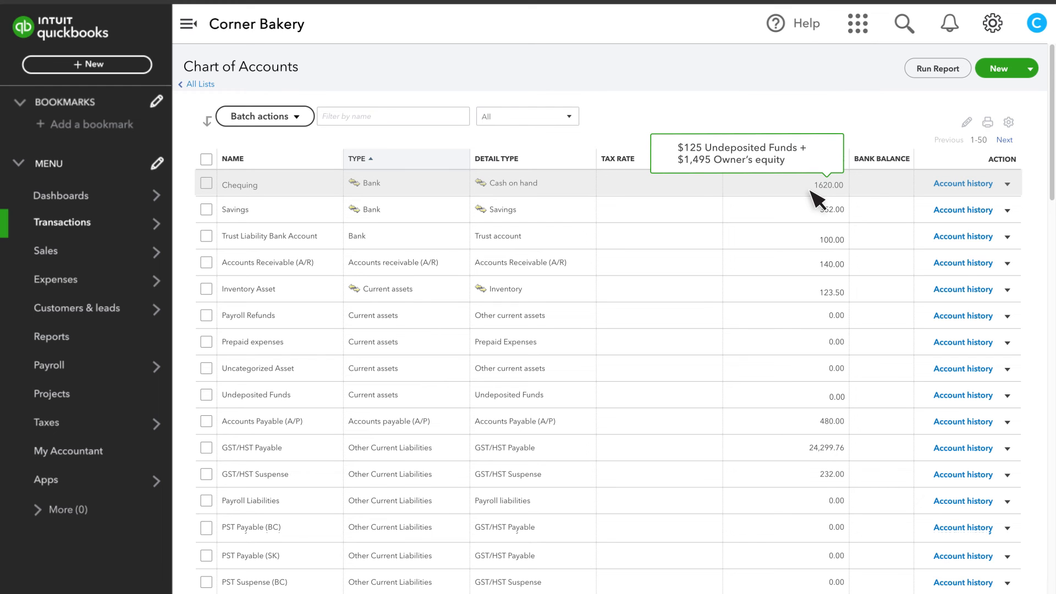